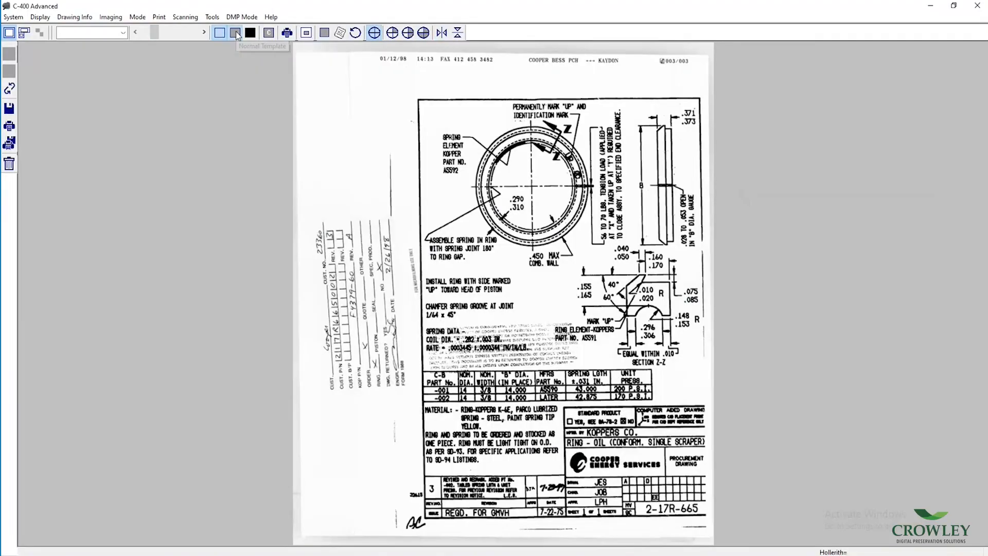
Review the imaging adjustments showing the Auto White Balance option, then accept them
click(234, 32)
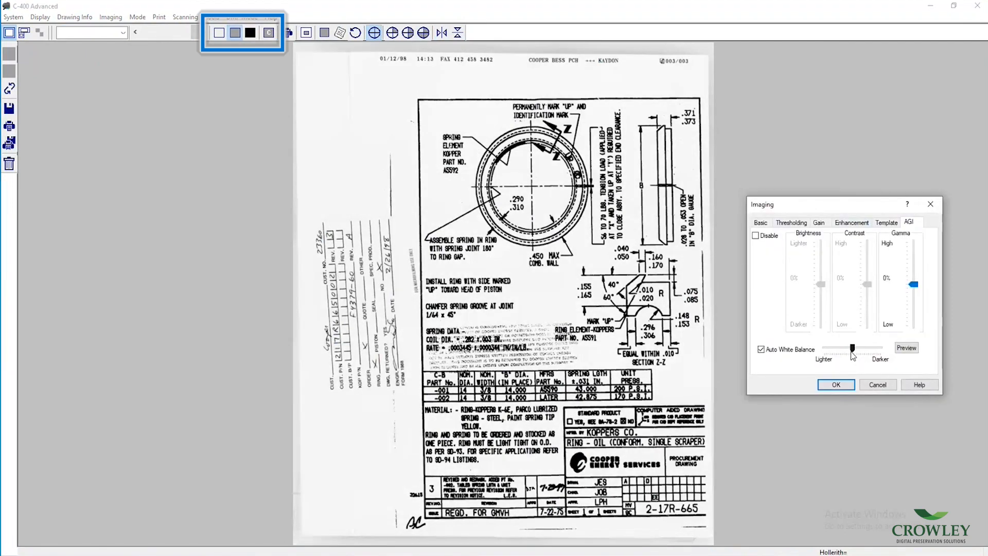
click(906, 347)
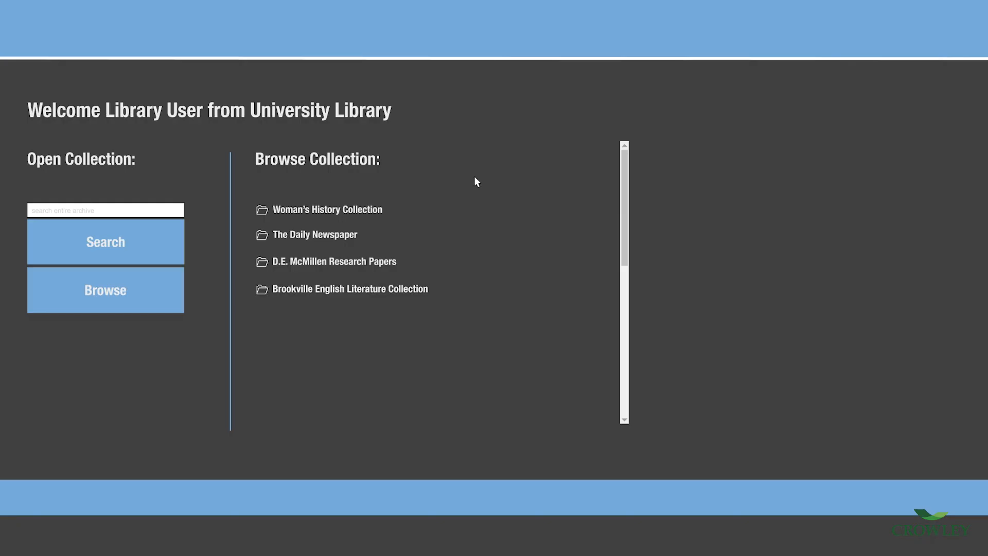
mouse_move(323, 238)
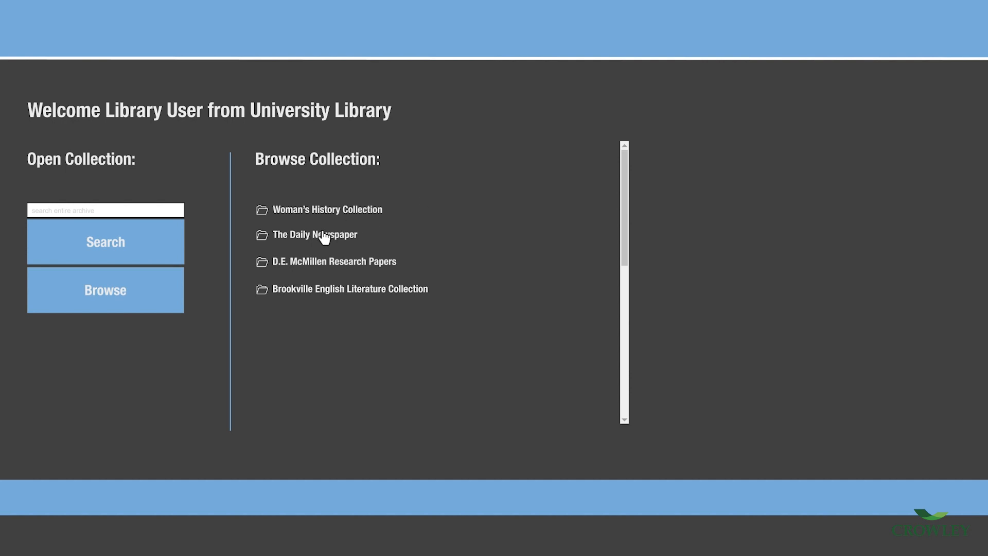
Browse The Daily Newspaper collection, then switch C-400 Advanced to DMP print mode
click(315, 235)
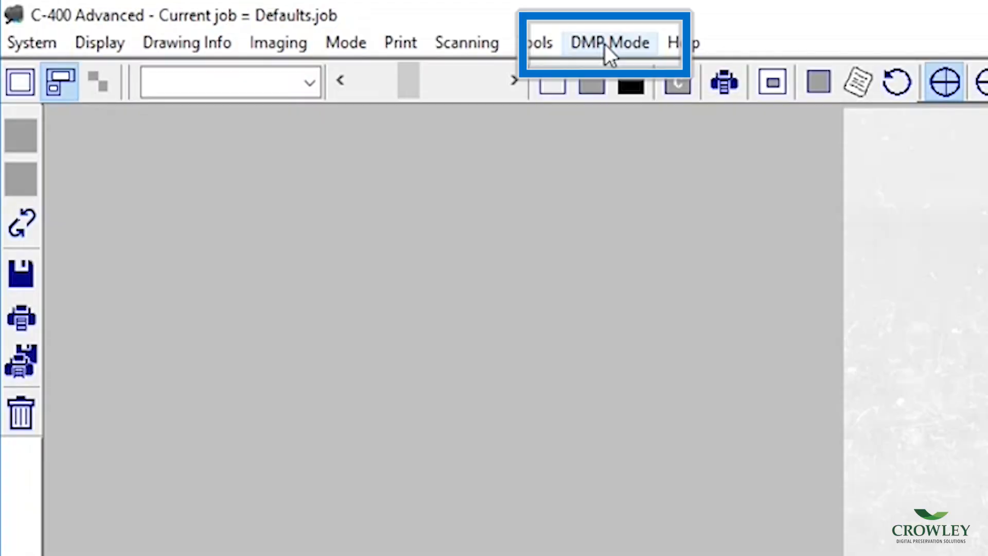
click(609, 42)
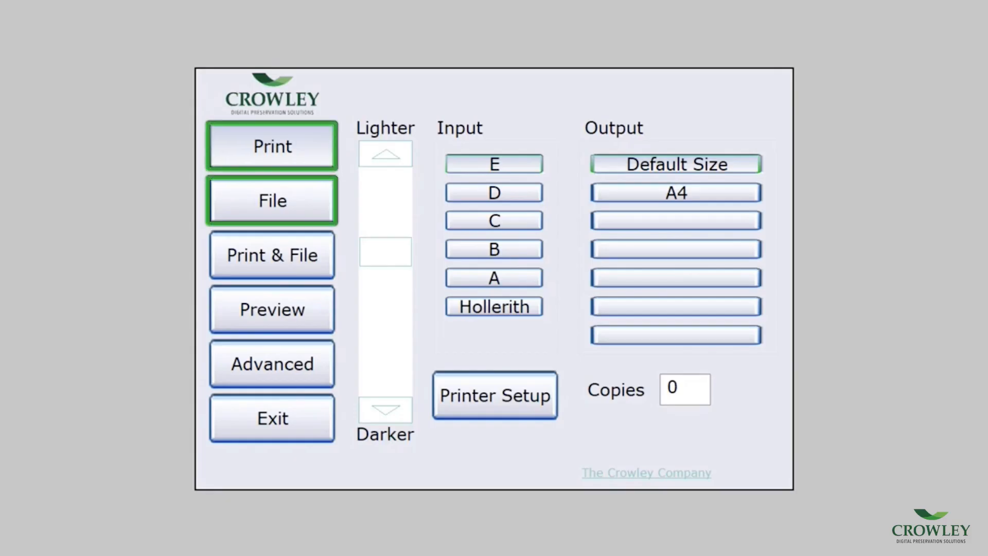
Choose Print & File so the scan goes to both printer and file
click(271, 255)
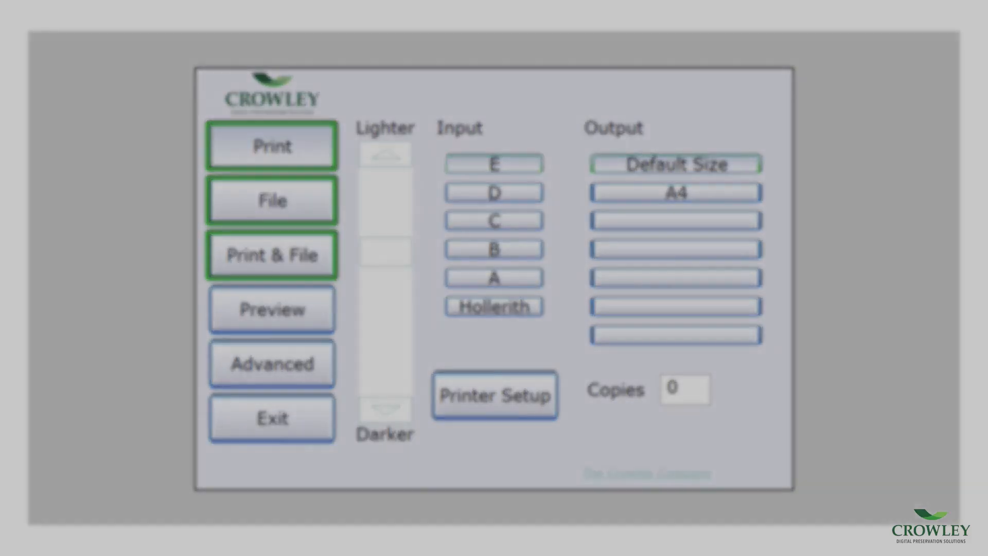